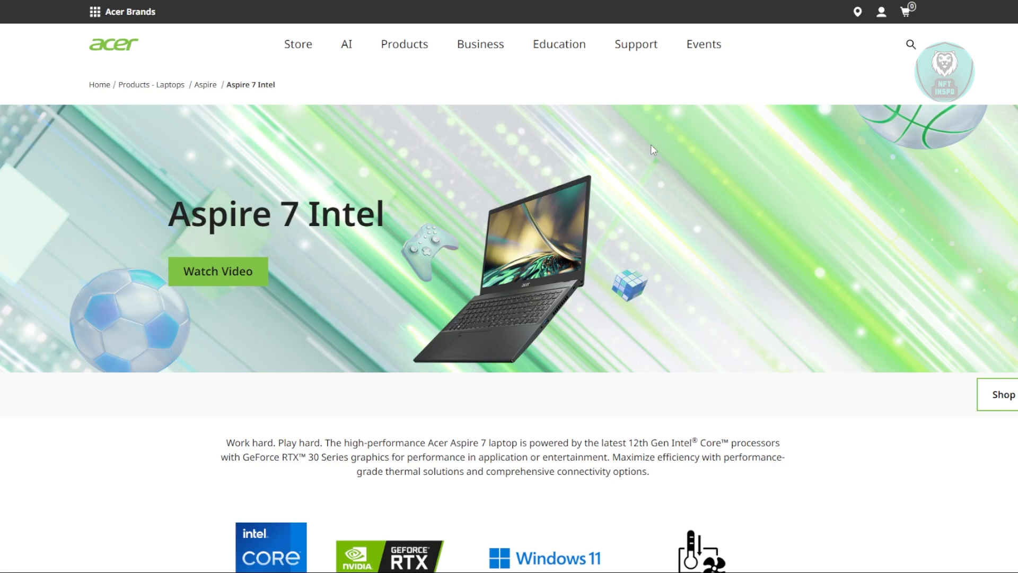
mouse_move(185, 19)
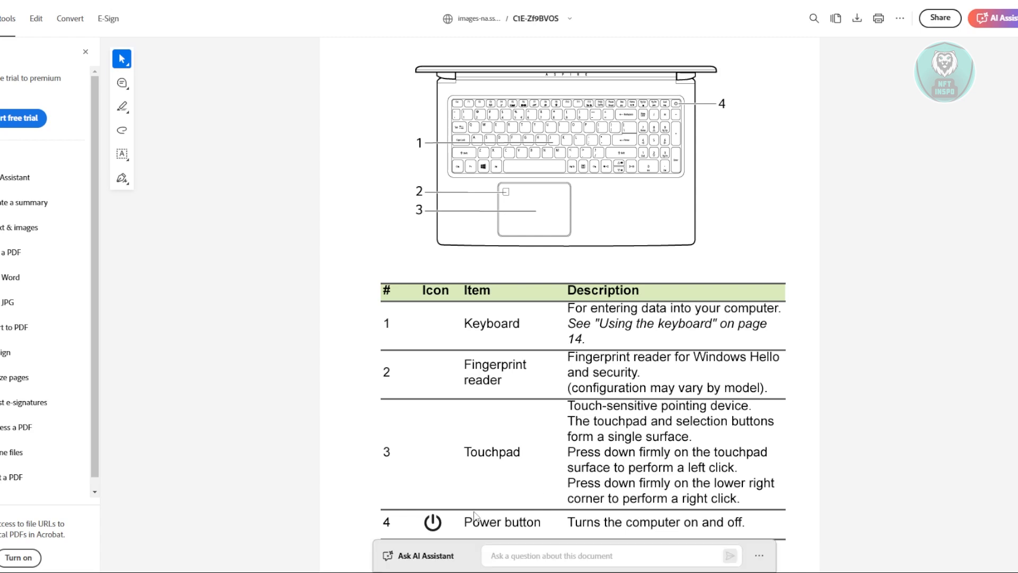
mouse_move(697, 183)
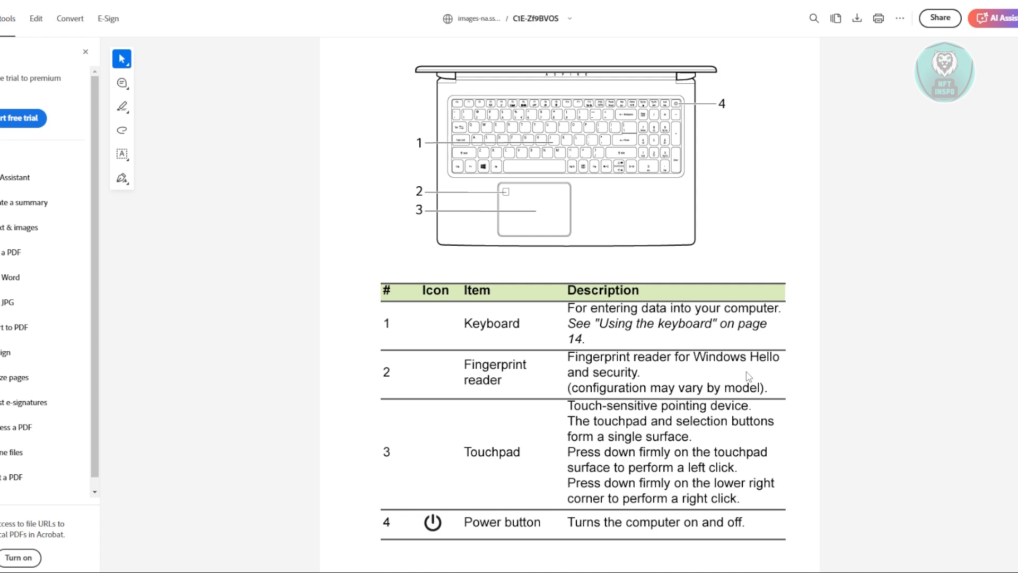
mouse_move(781, 409)
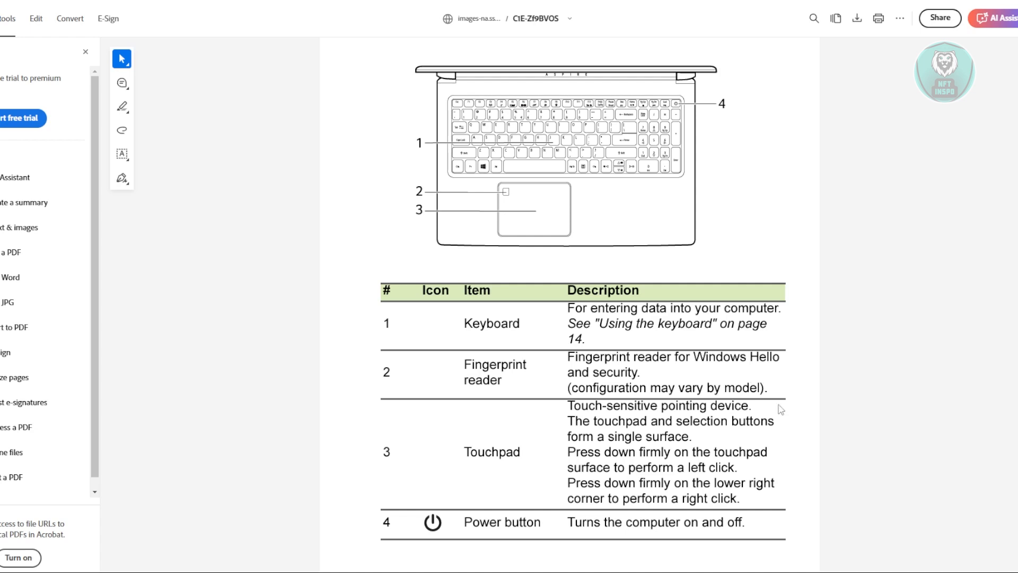
mouse_move(686, 102)
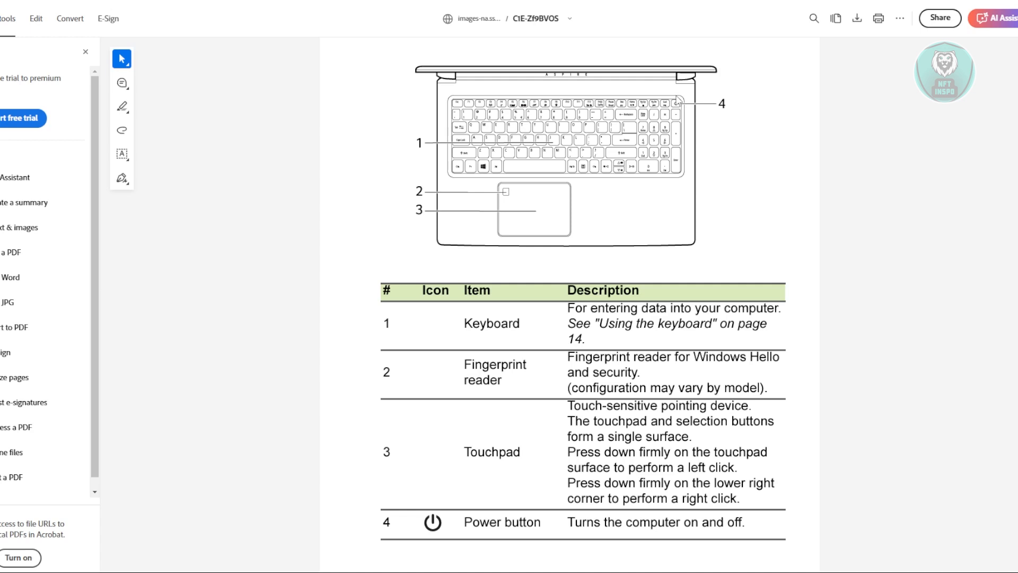
mouse_move(428, 99)
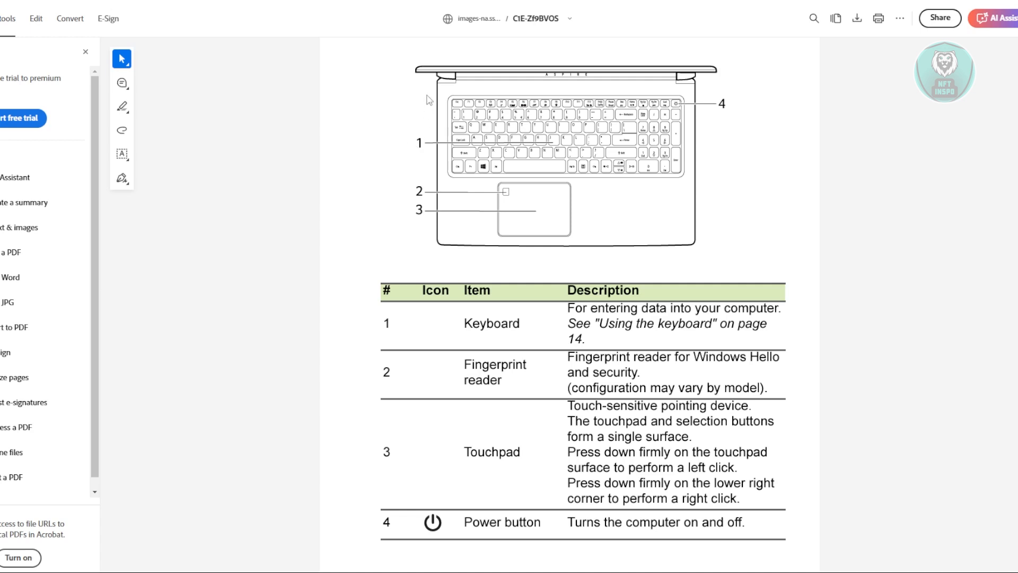
mouse_move(439, 252)
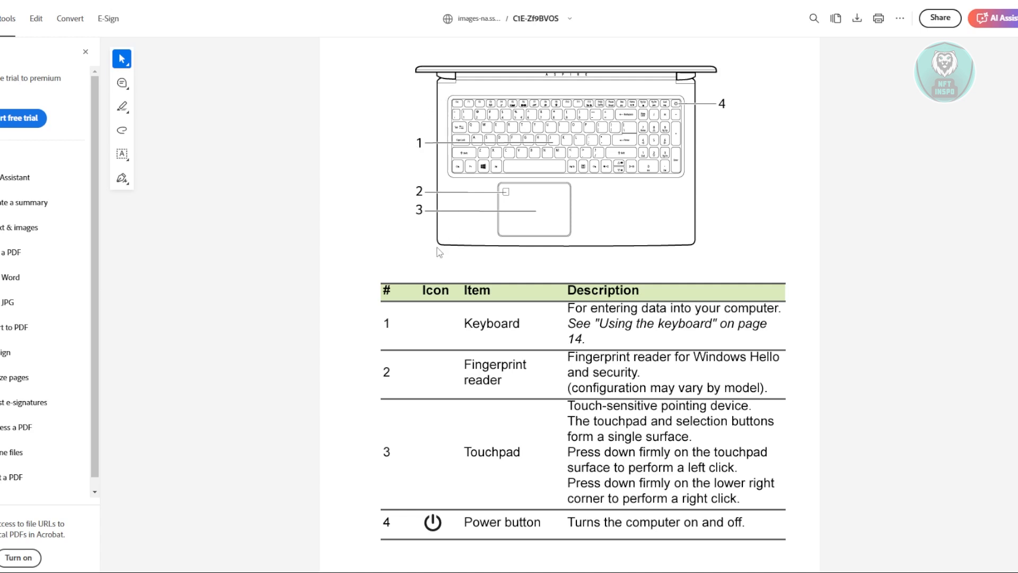
mouse_move(422, 106)
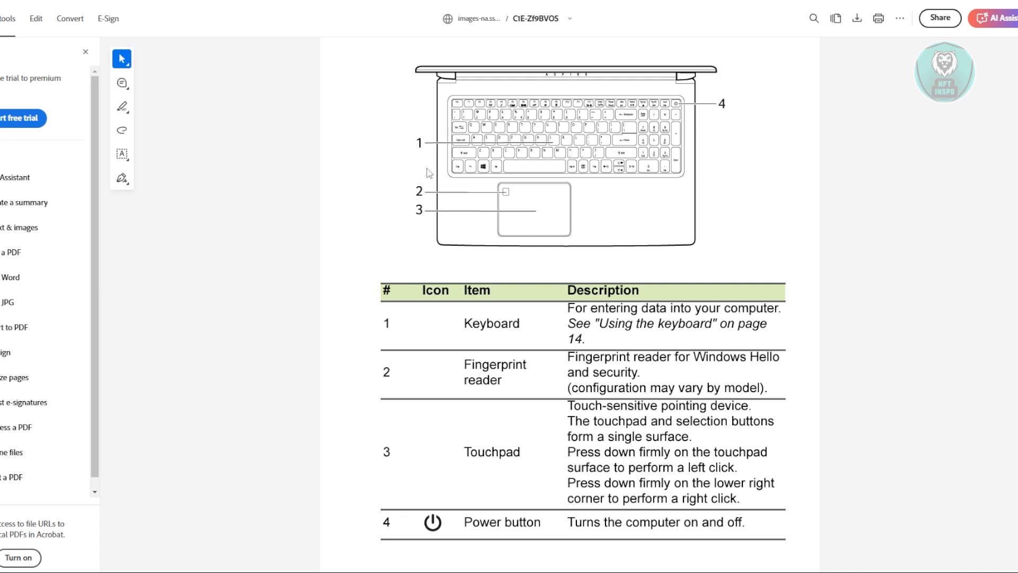
mouse_move(627, 88)
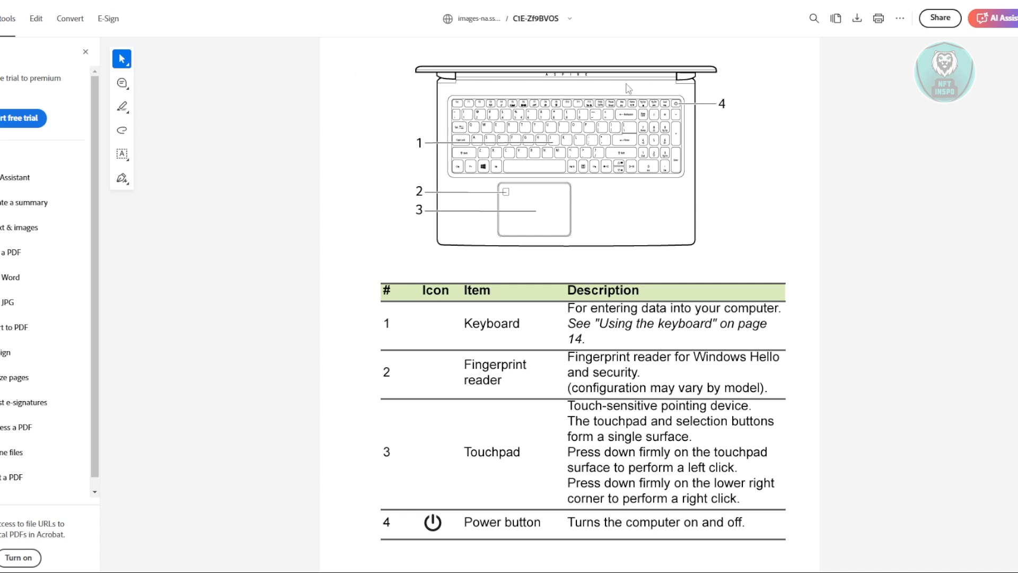
mouse_move(704, 102)
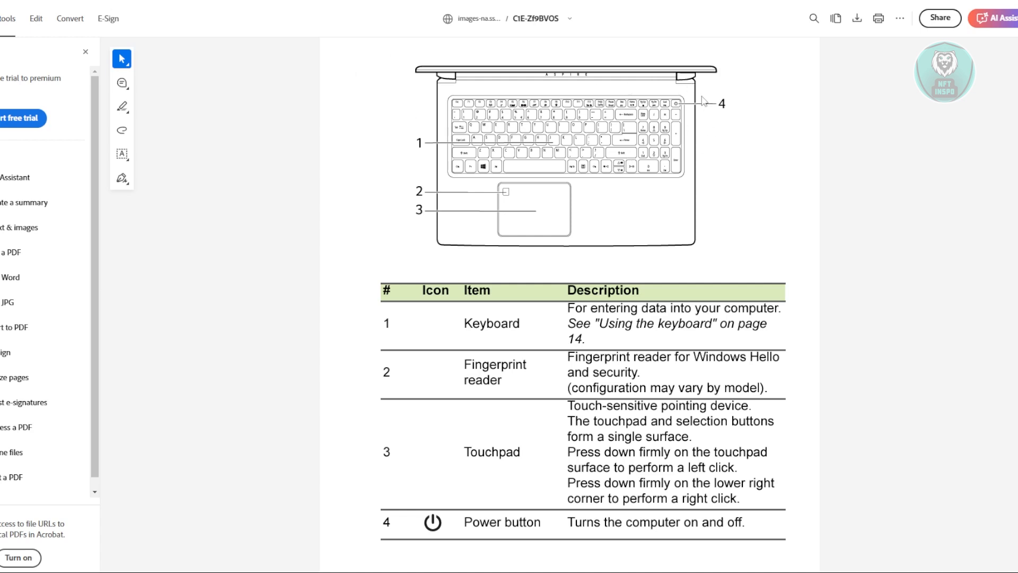
mouse_move(711, 146)
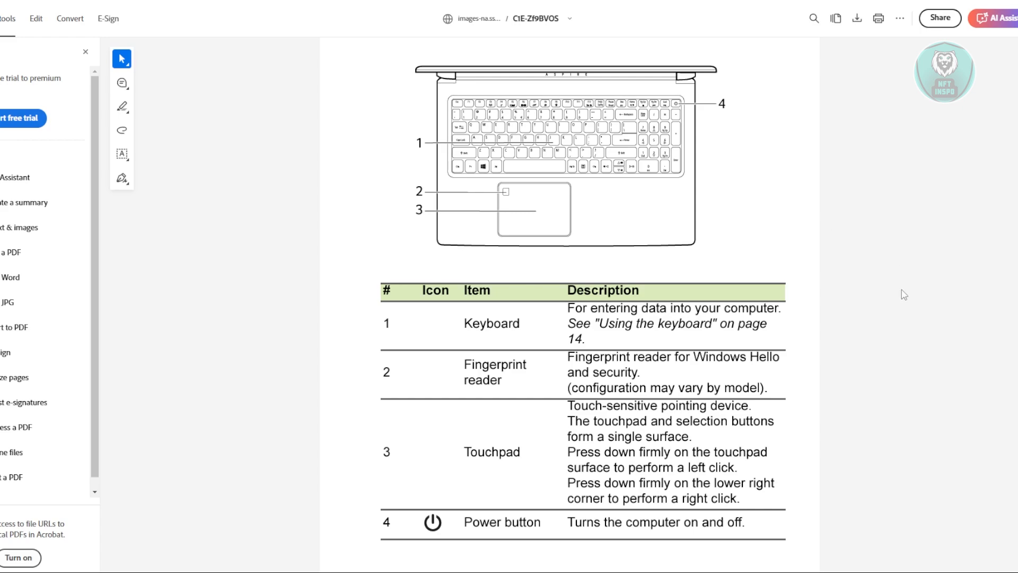
scroll("down", 3)
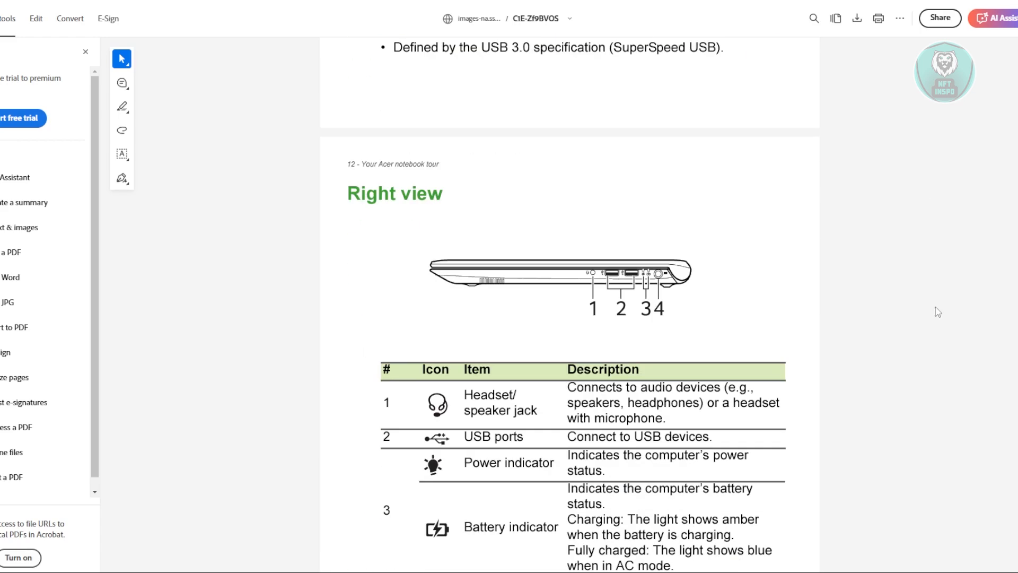
scroll("down", 3)
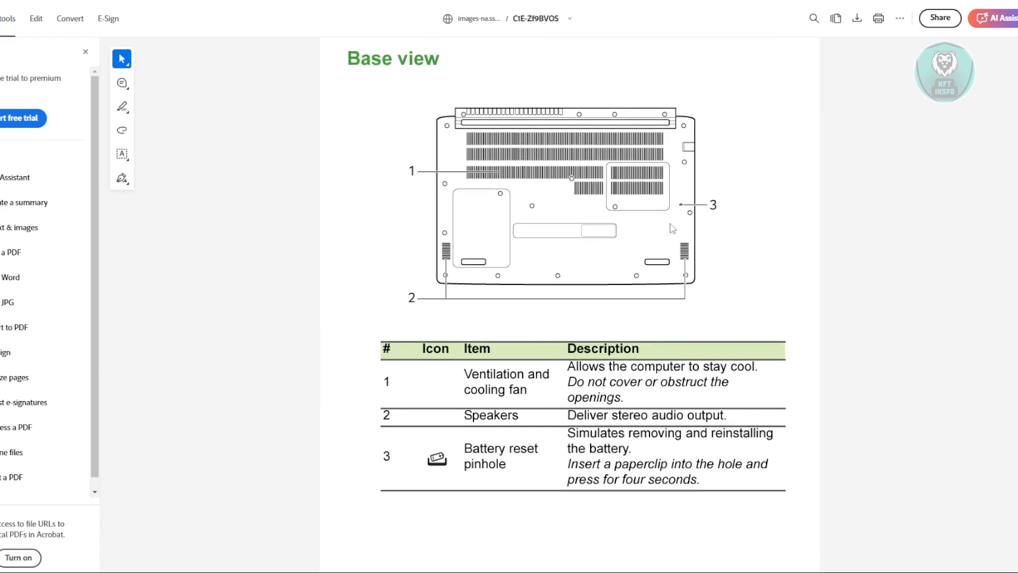
scroll("down", 3)
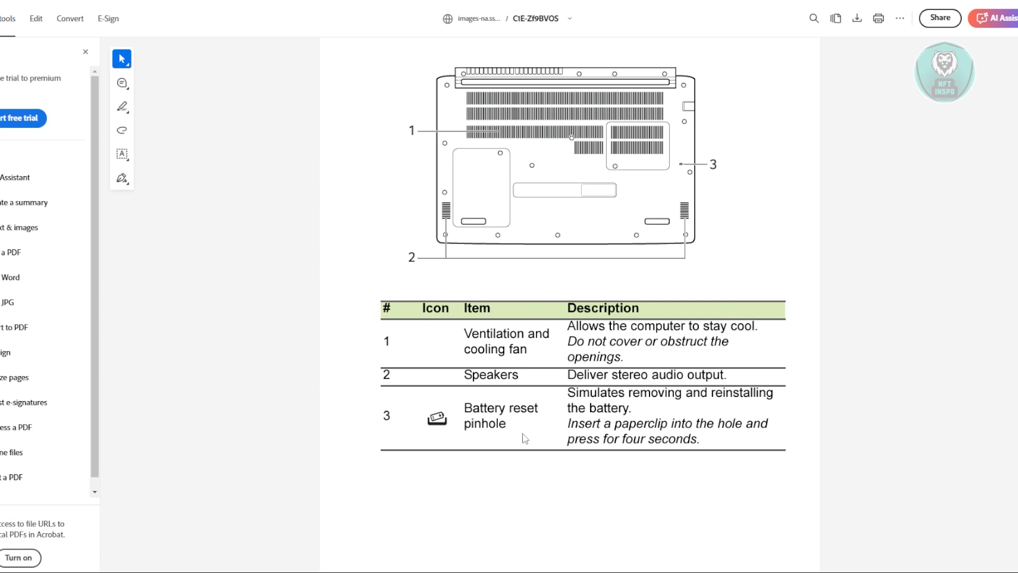
mouse_move(528, 434)
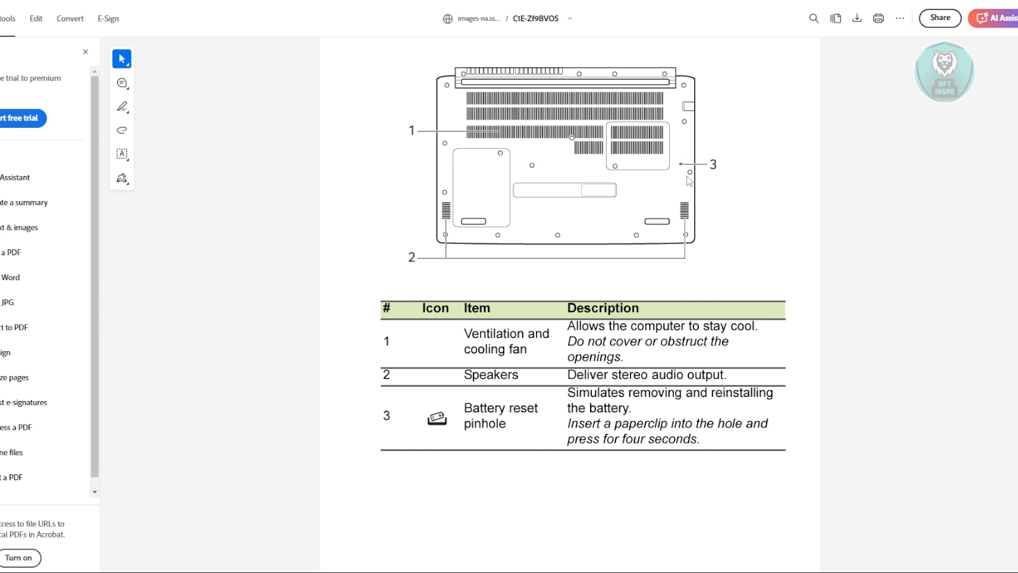
mouse_move(865, 472)
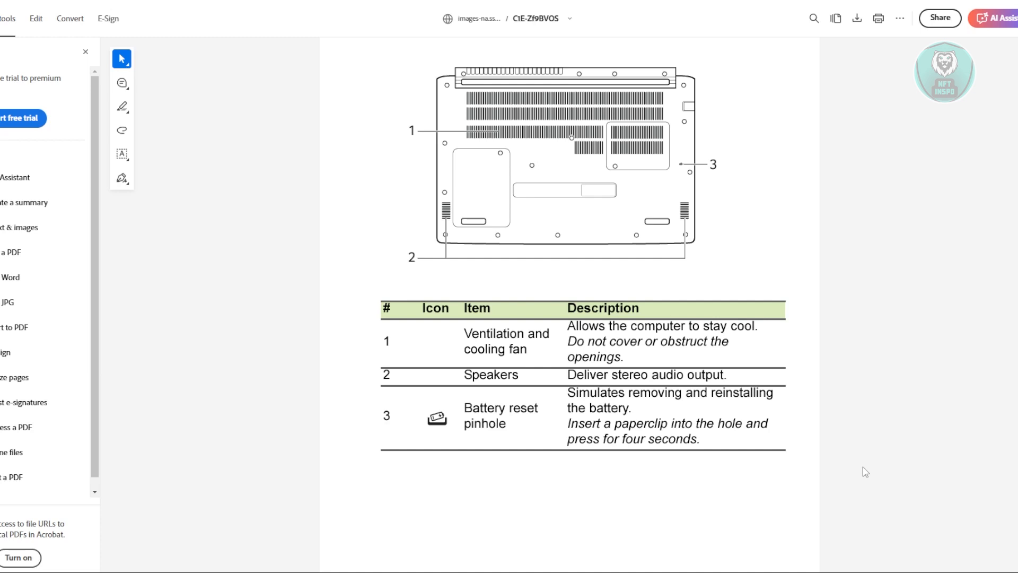